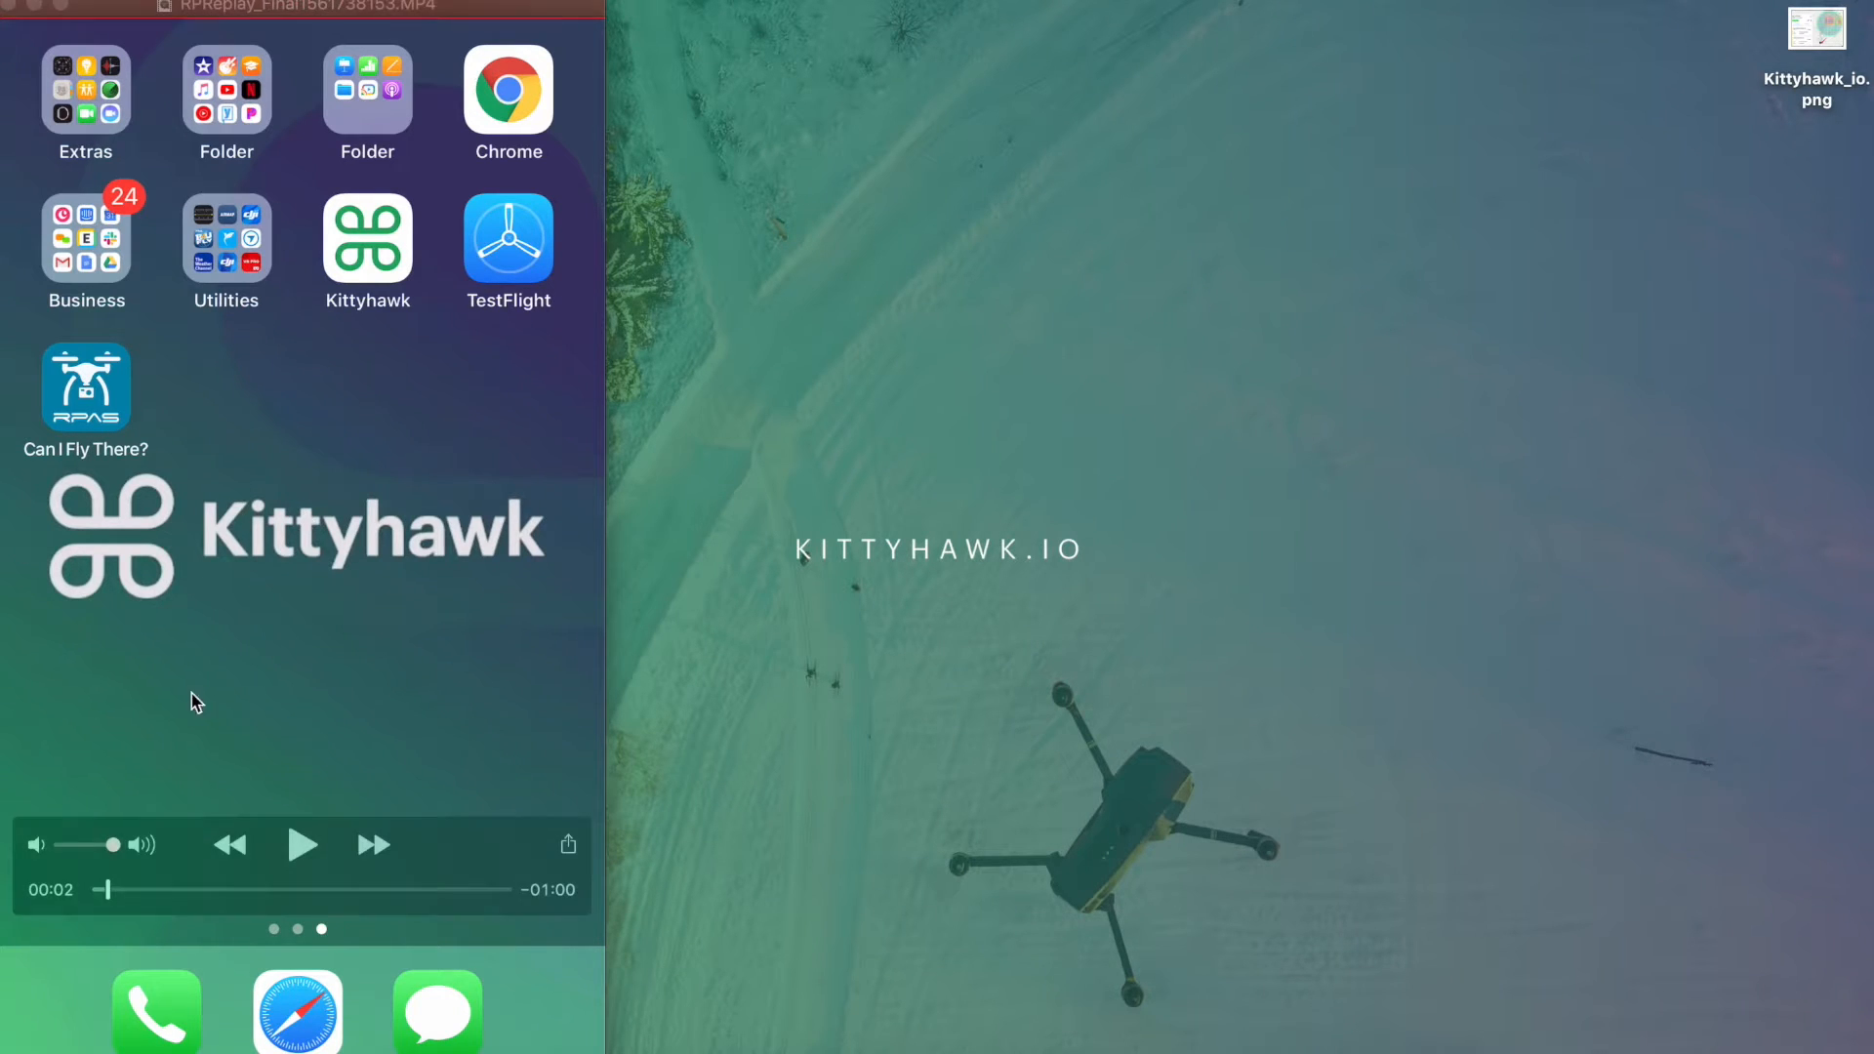
Step: Launch Kittyhawk to its Flight Deck showing the Mavic Pro, batteries and gimbal readiness
left_click(303, 846)
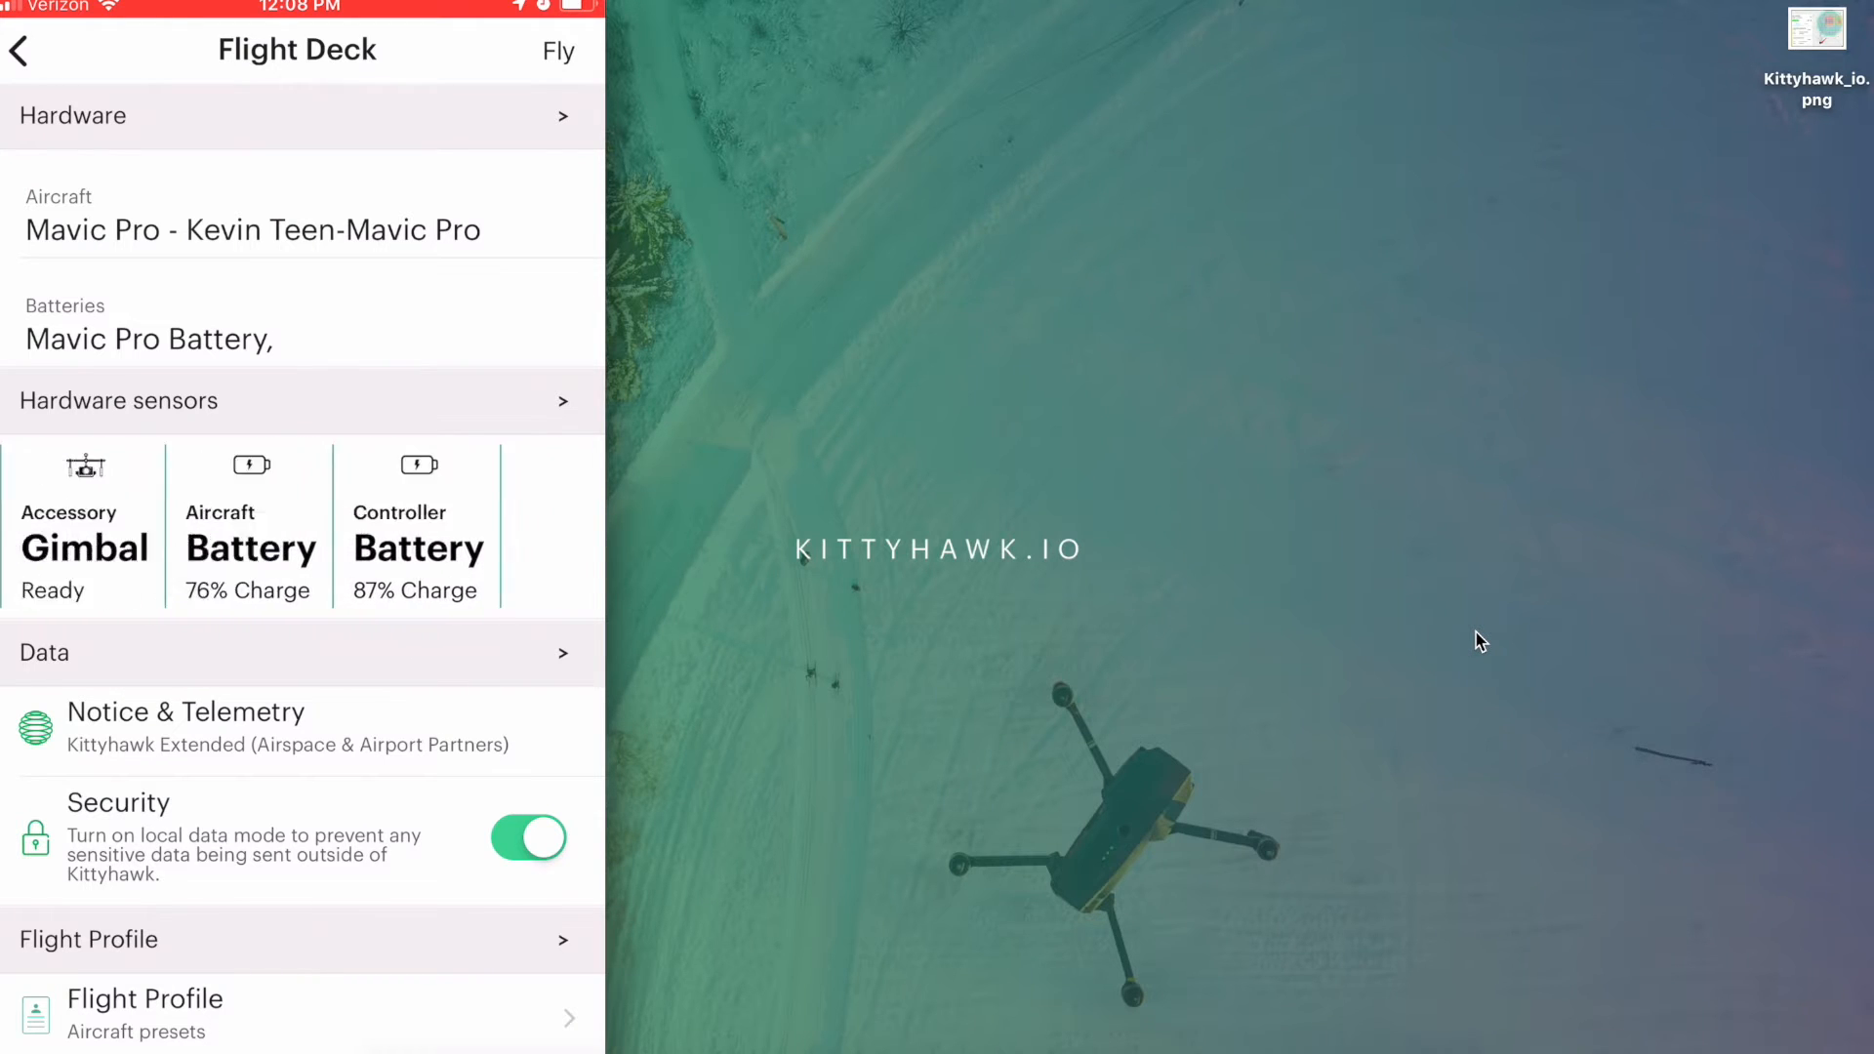
Step: Scroll down the Flight Deck to the Real-time Streaming section with broadcast on at 720p
scroll("down", 3)
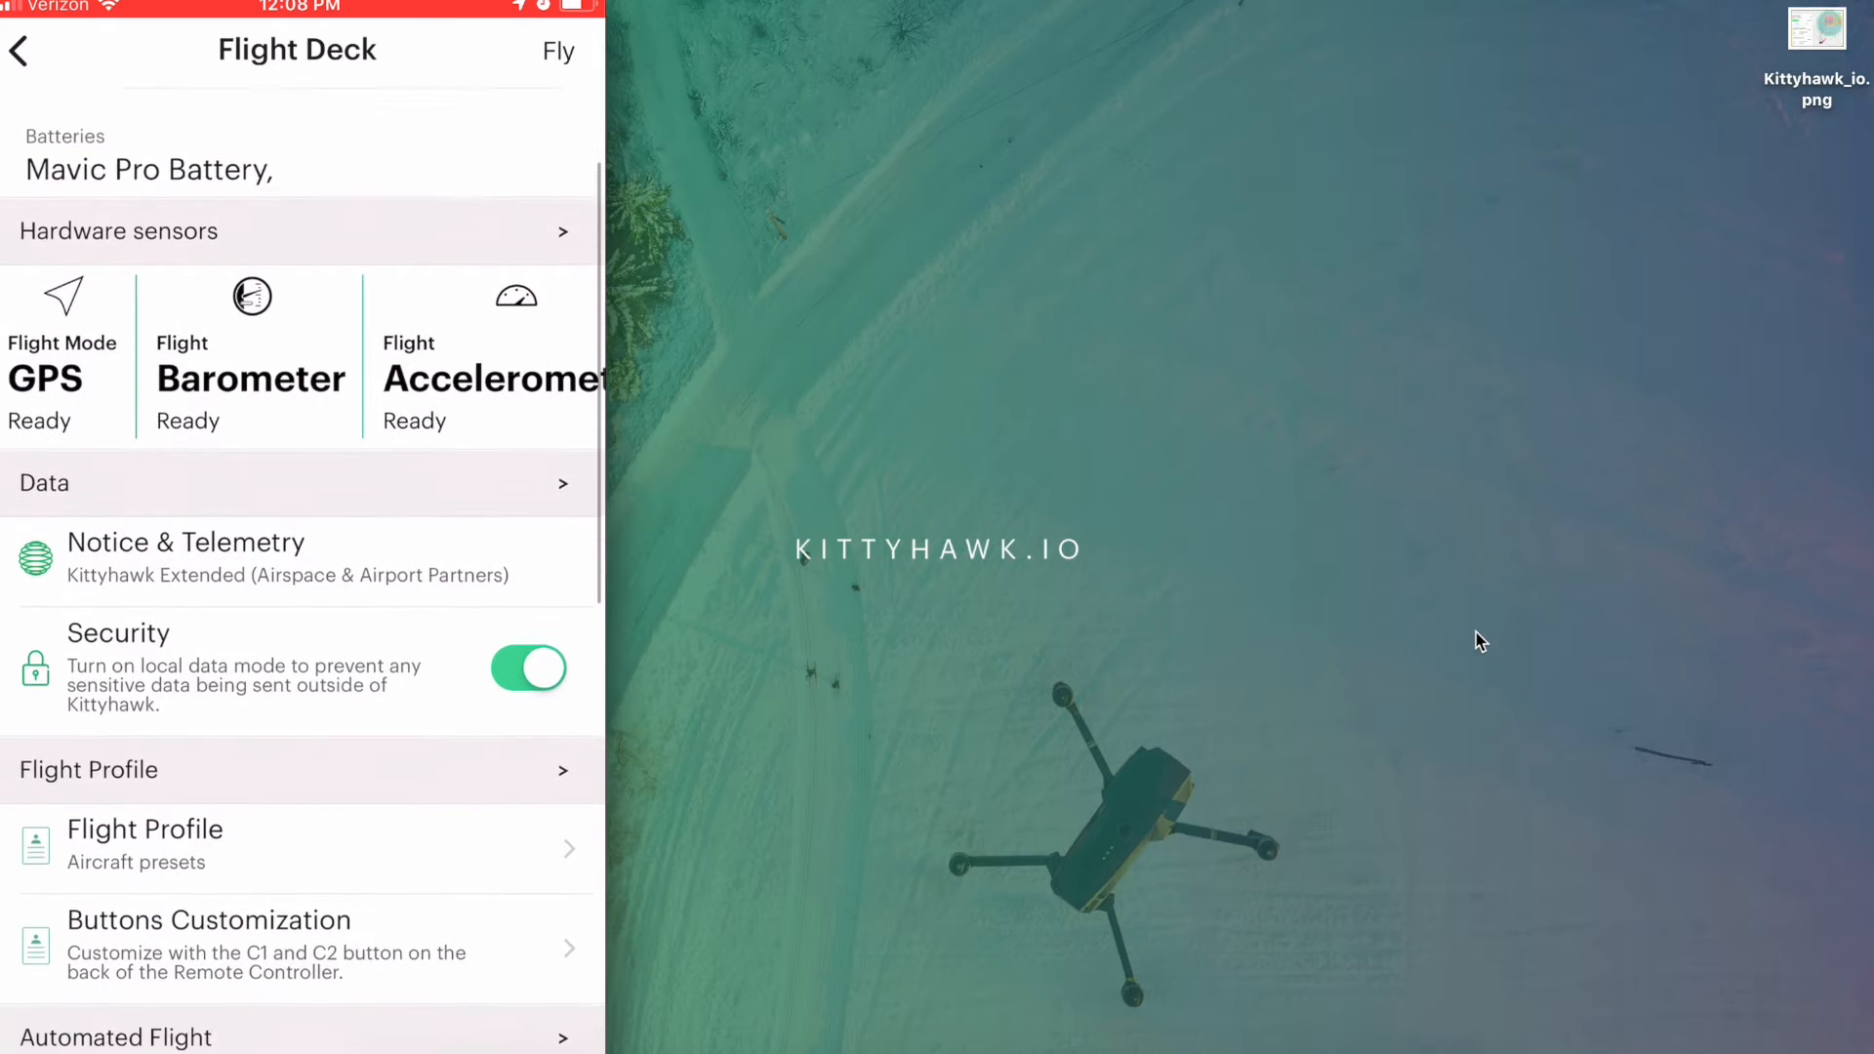
scroll("down", 3)
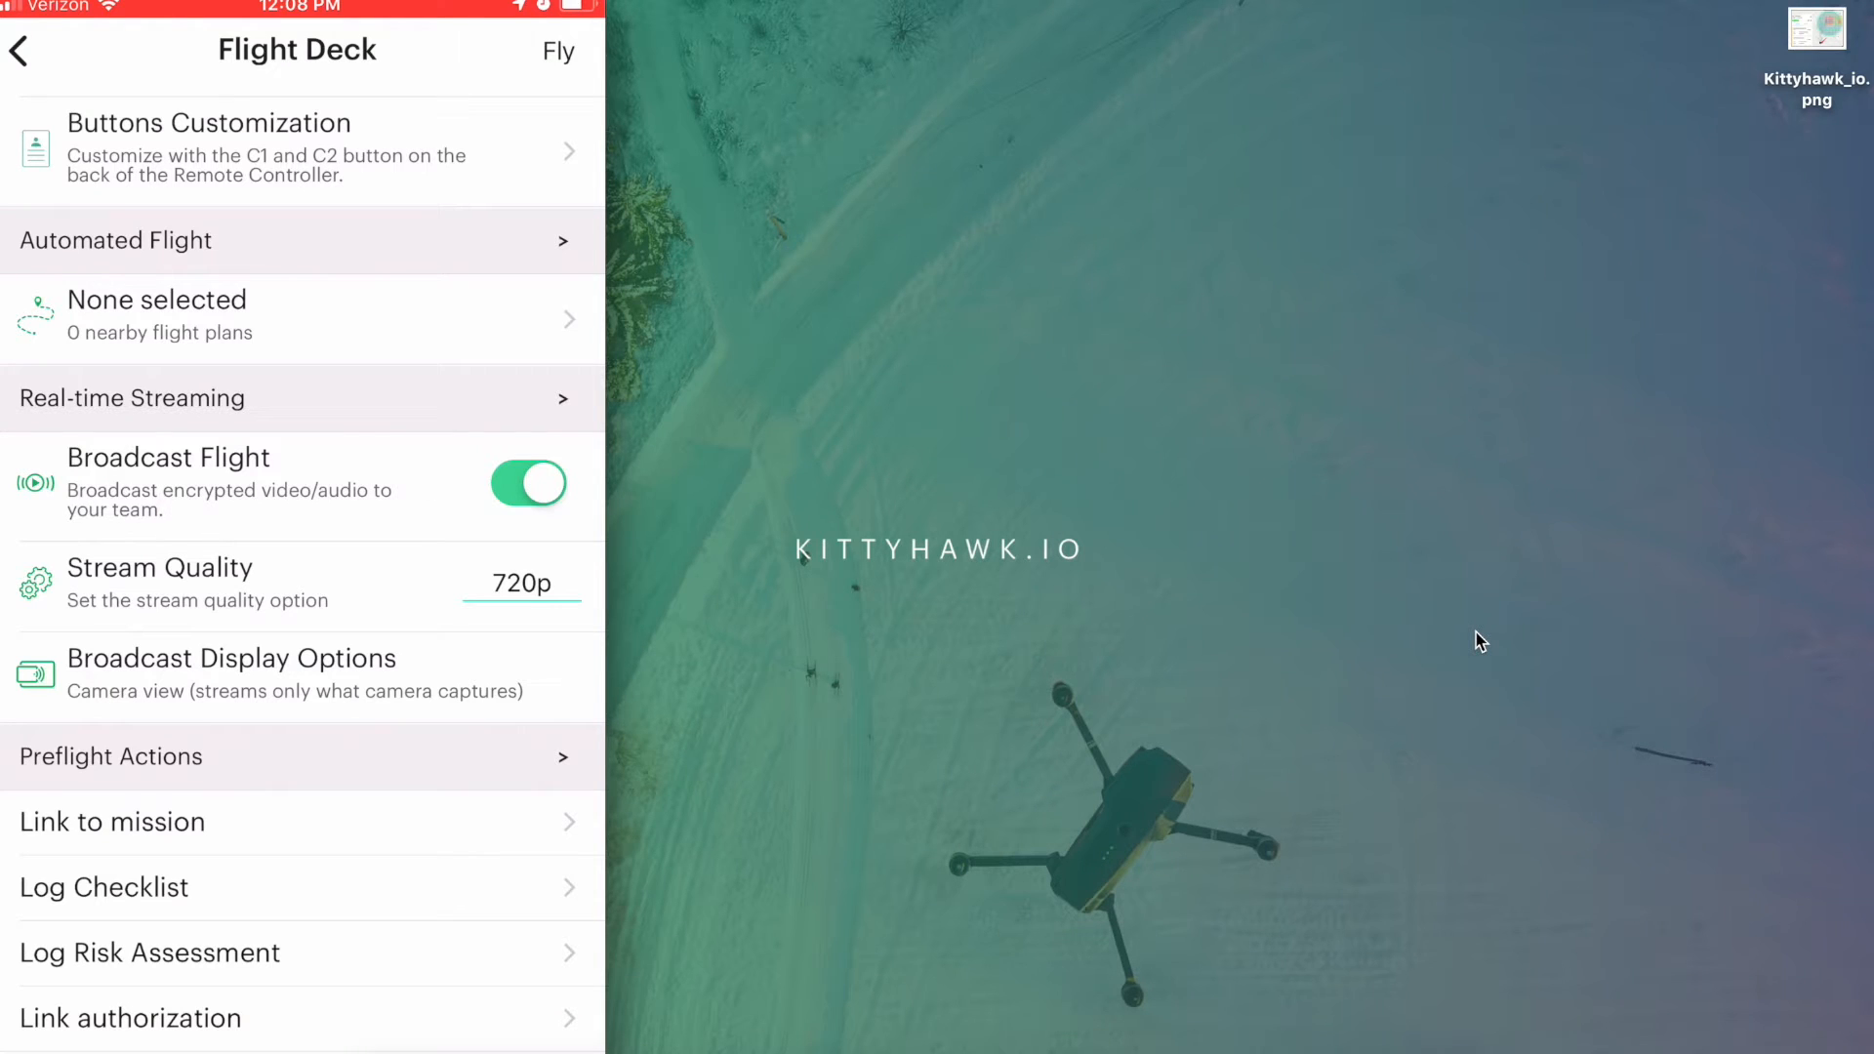
Step: Set the broadcast stream quality to 720p and display options to camera view only
left_click(518, 584)
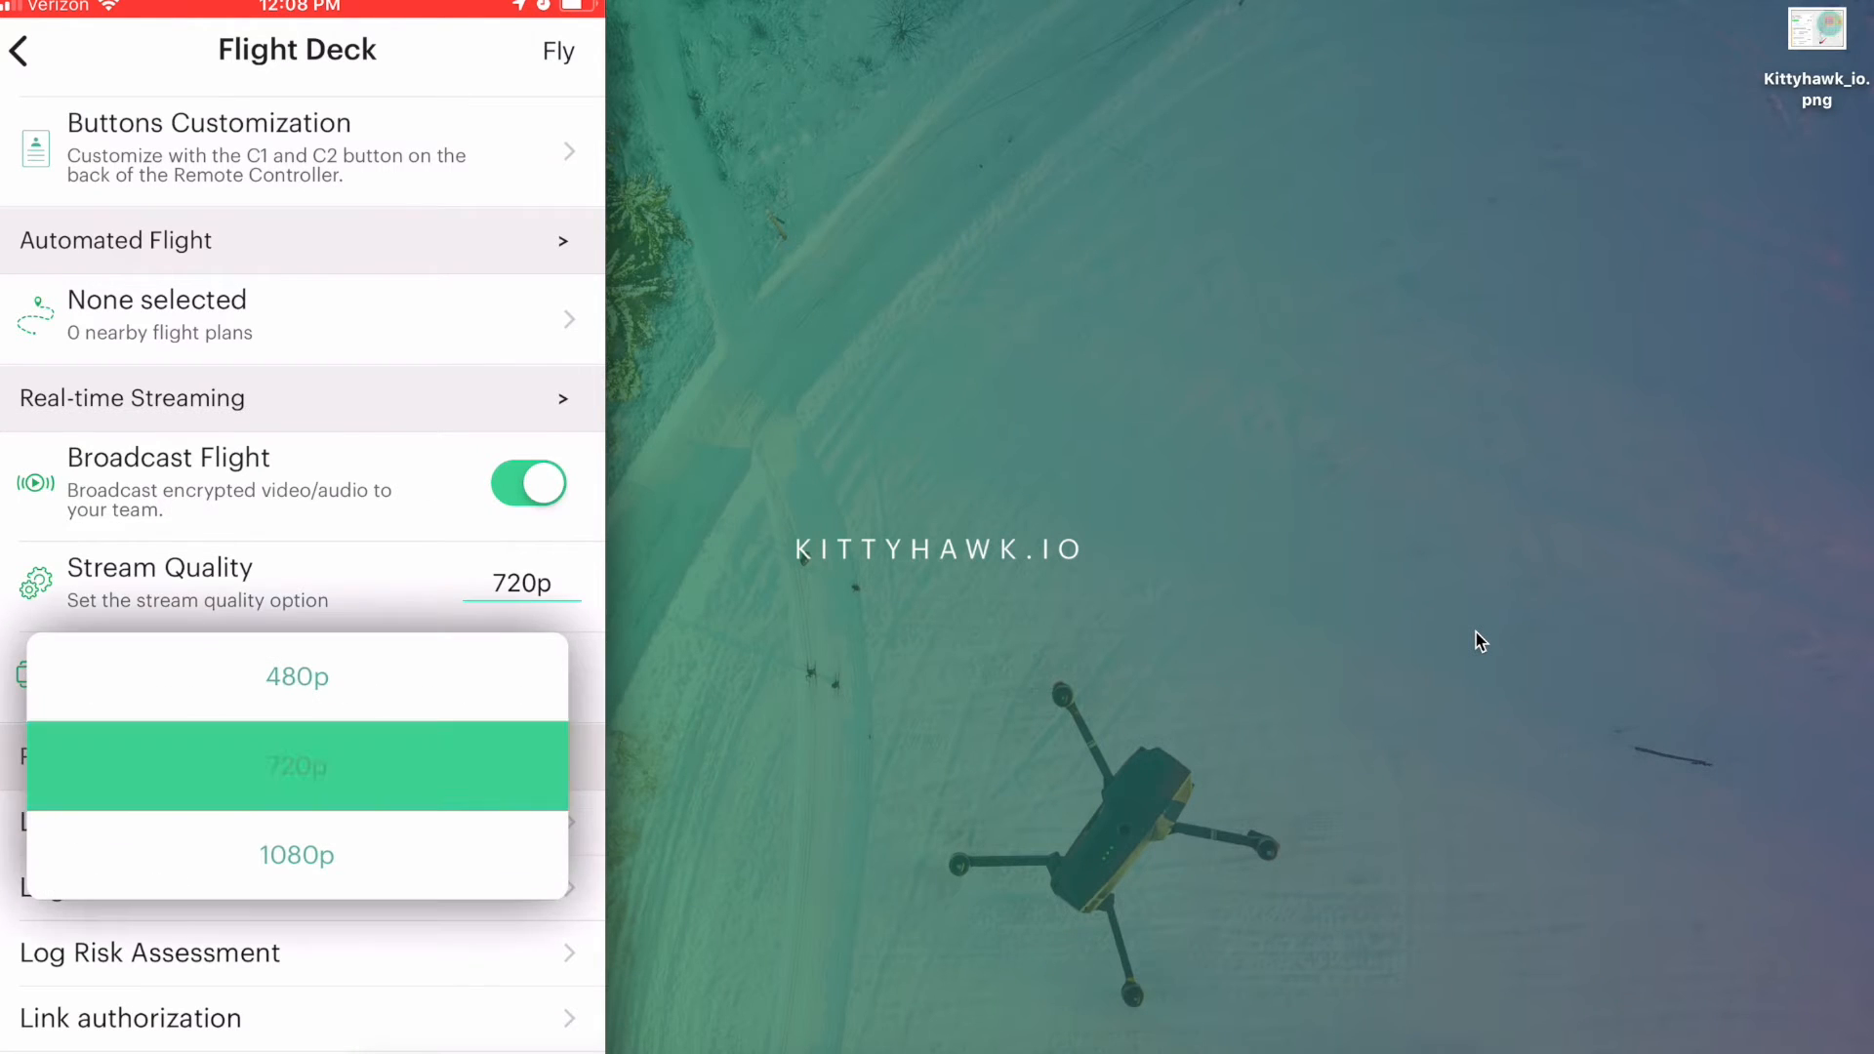
left_click(297, 766)
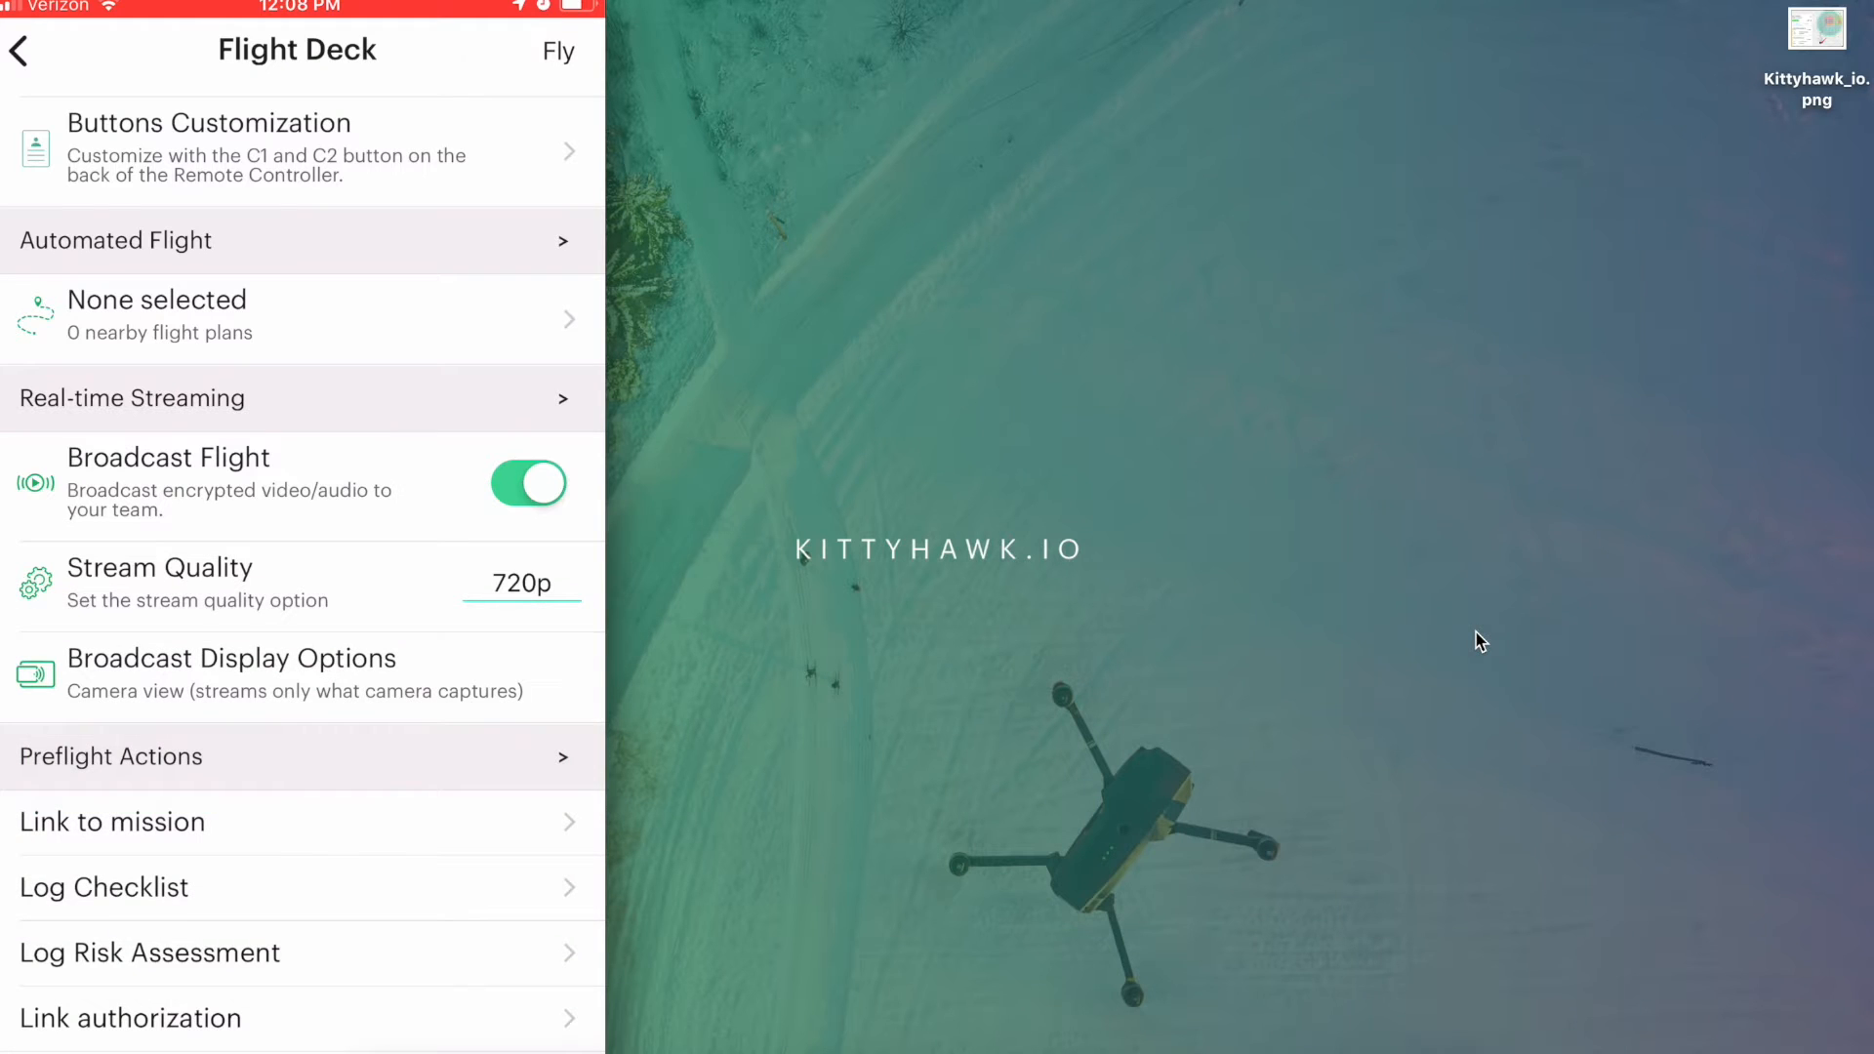
left_click(303, 674)
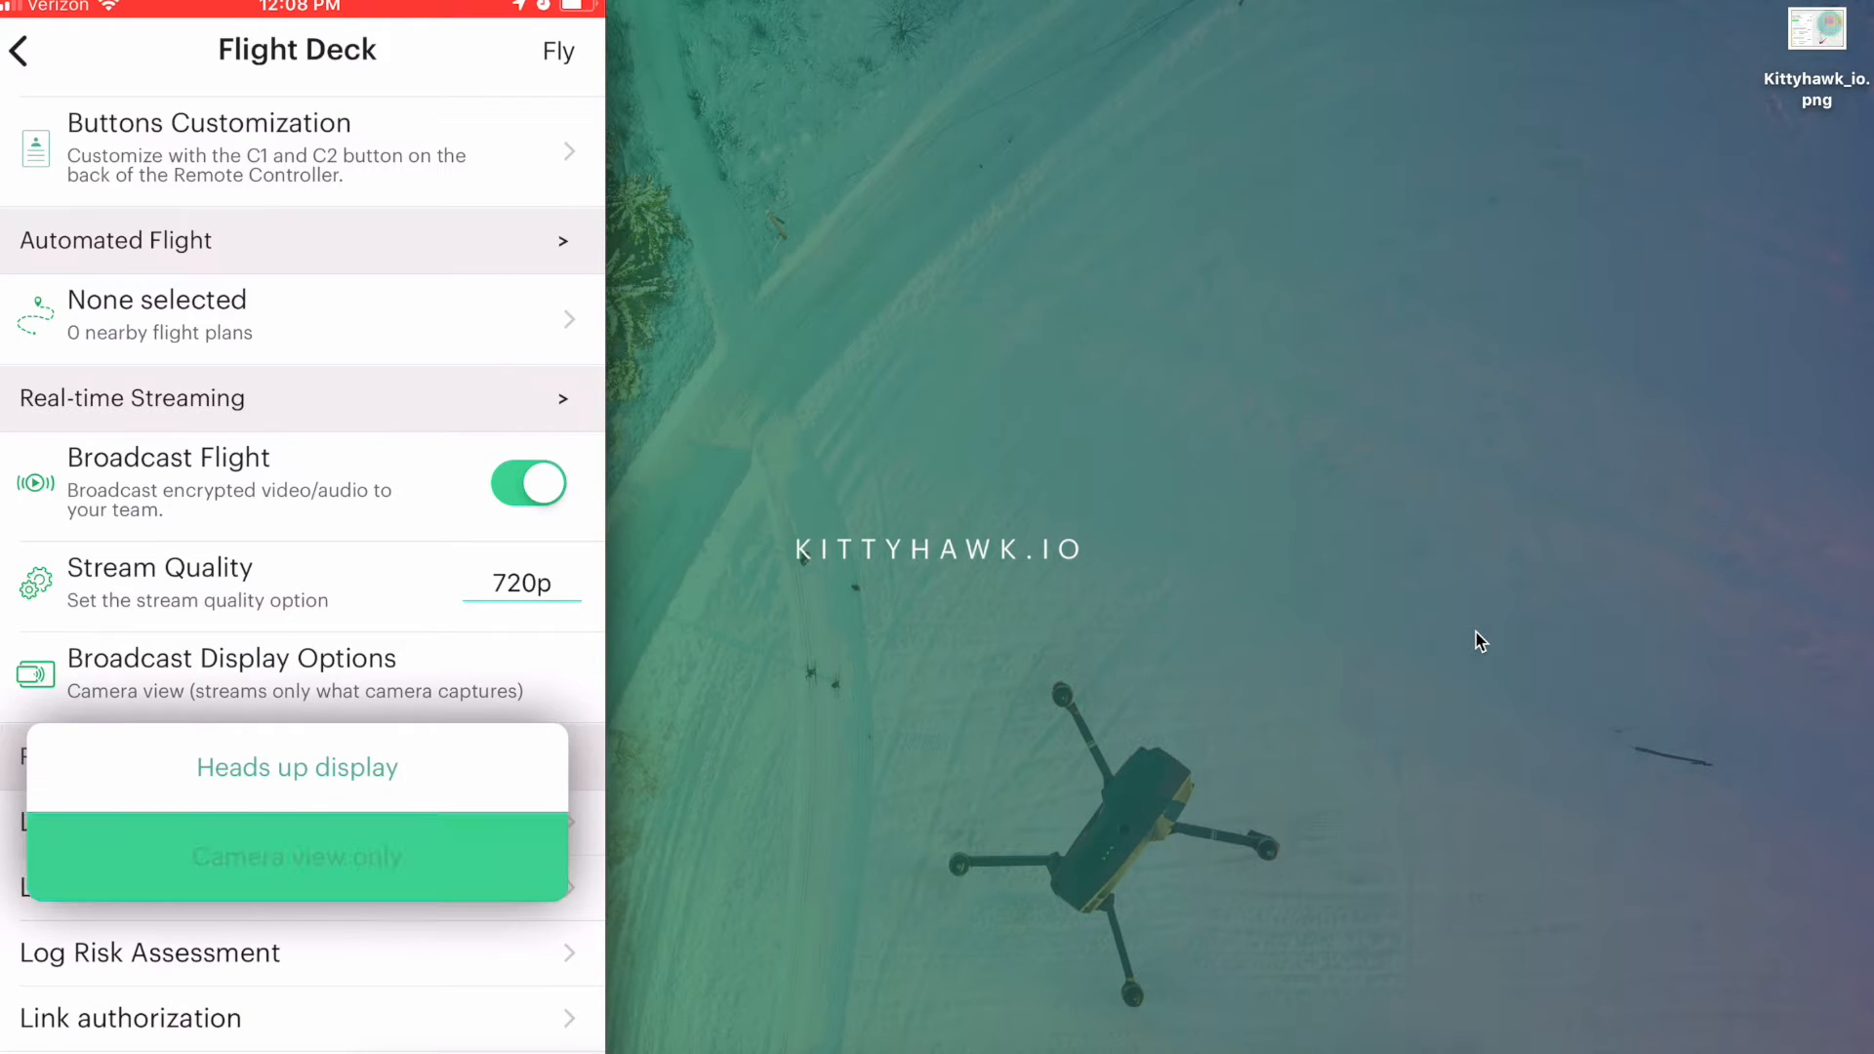
left_click(296, 857)
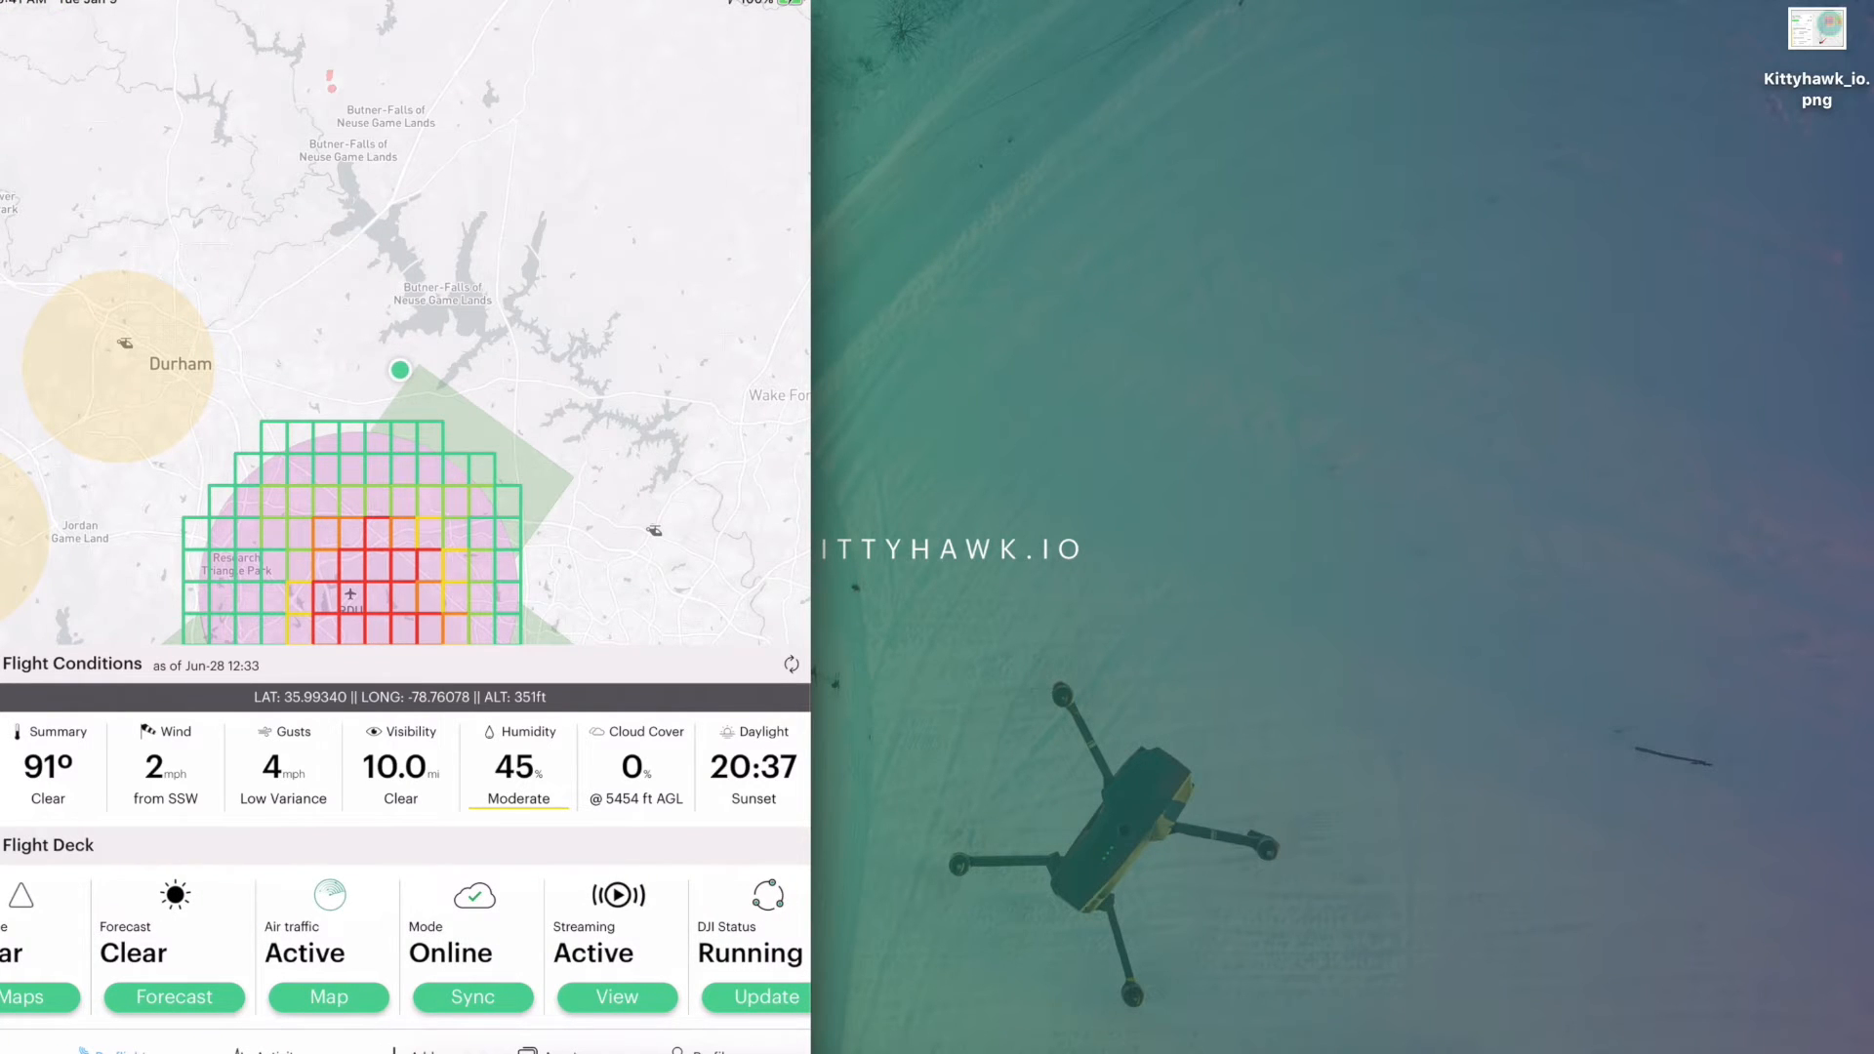
Step: Open the Active Streams list and start watching one of the pilot's 720p live streams
left_click(617, 997)
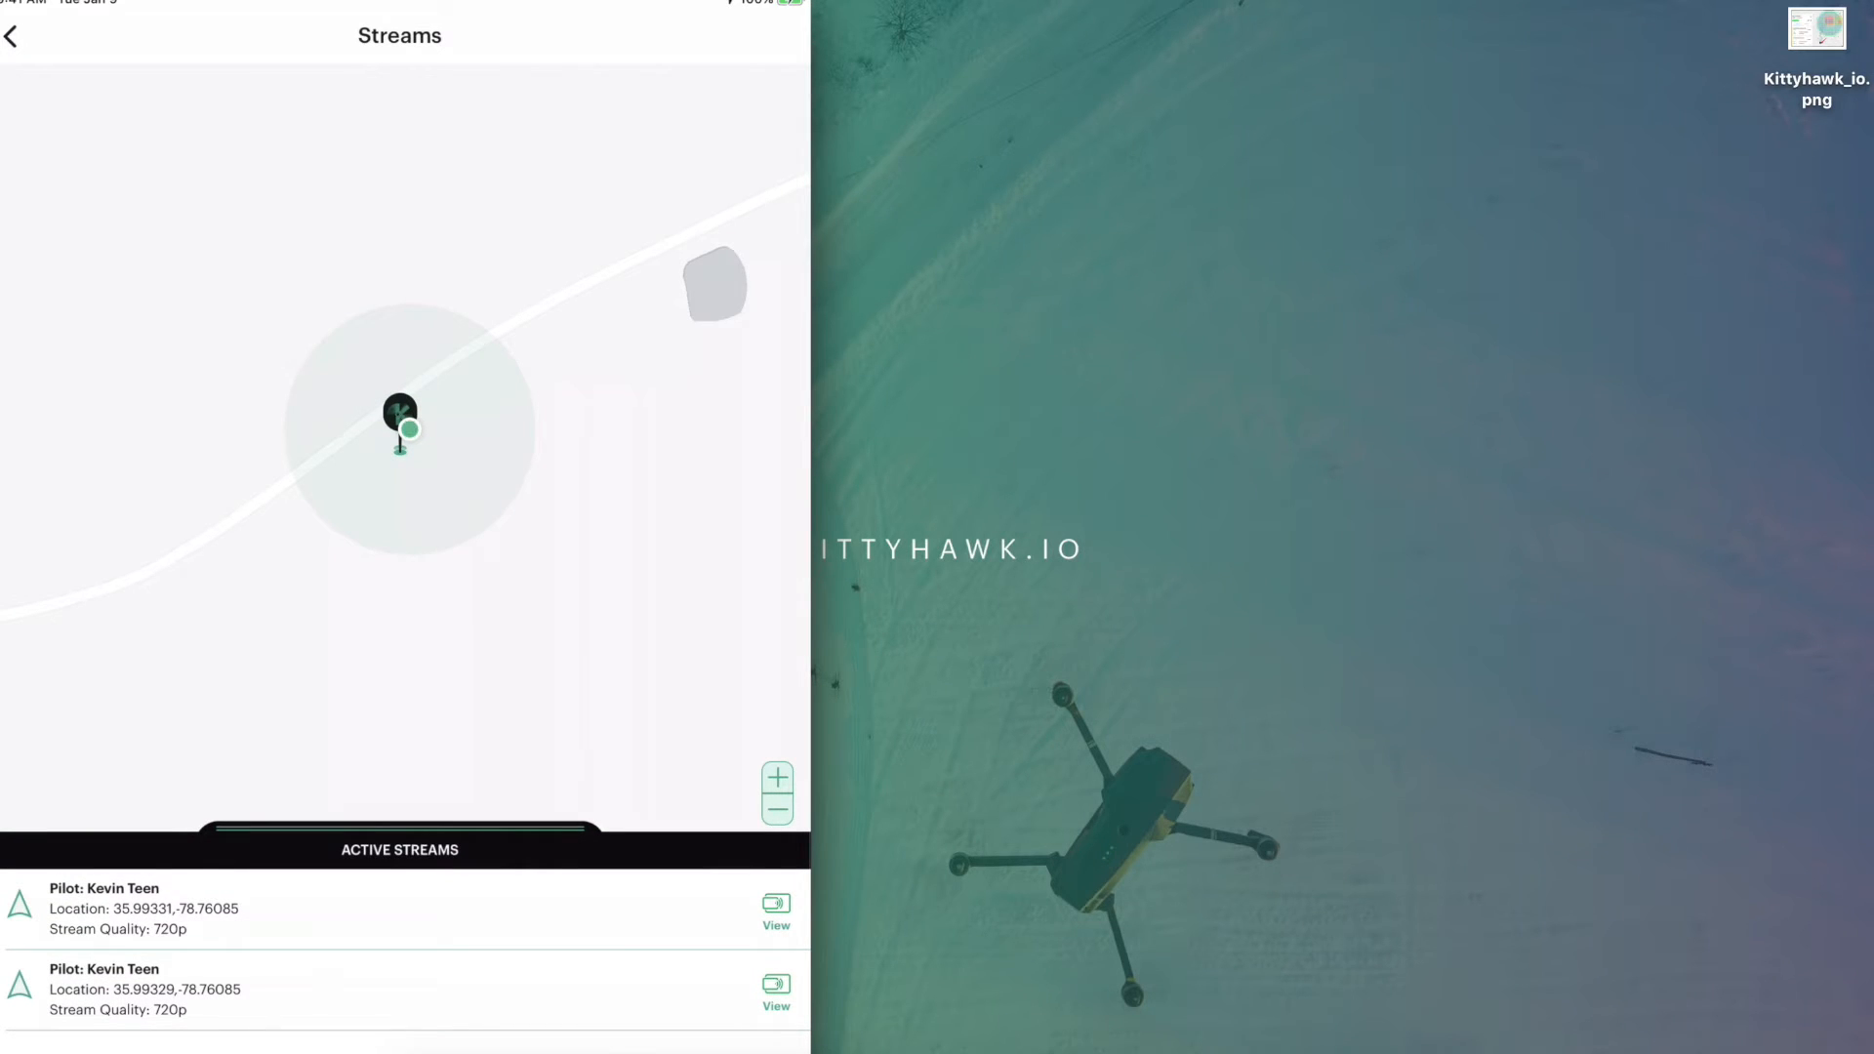
left_click(777, 911)
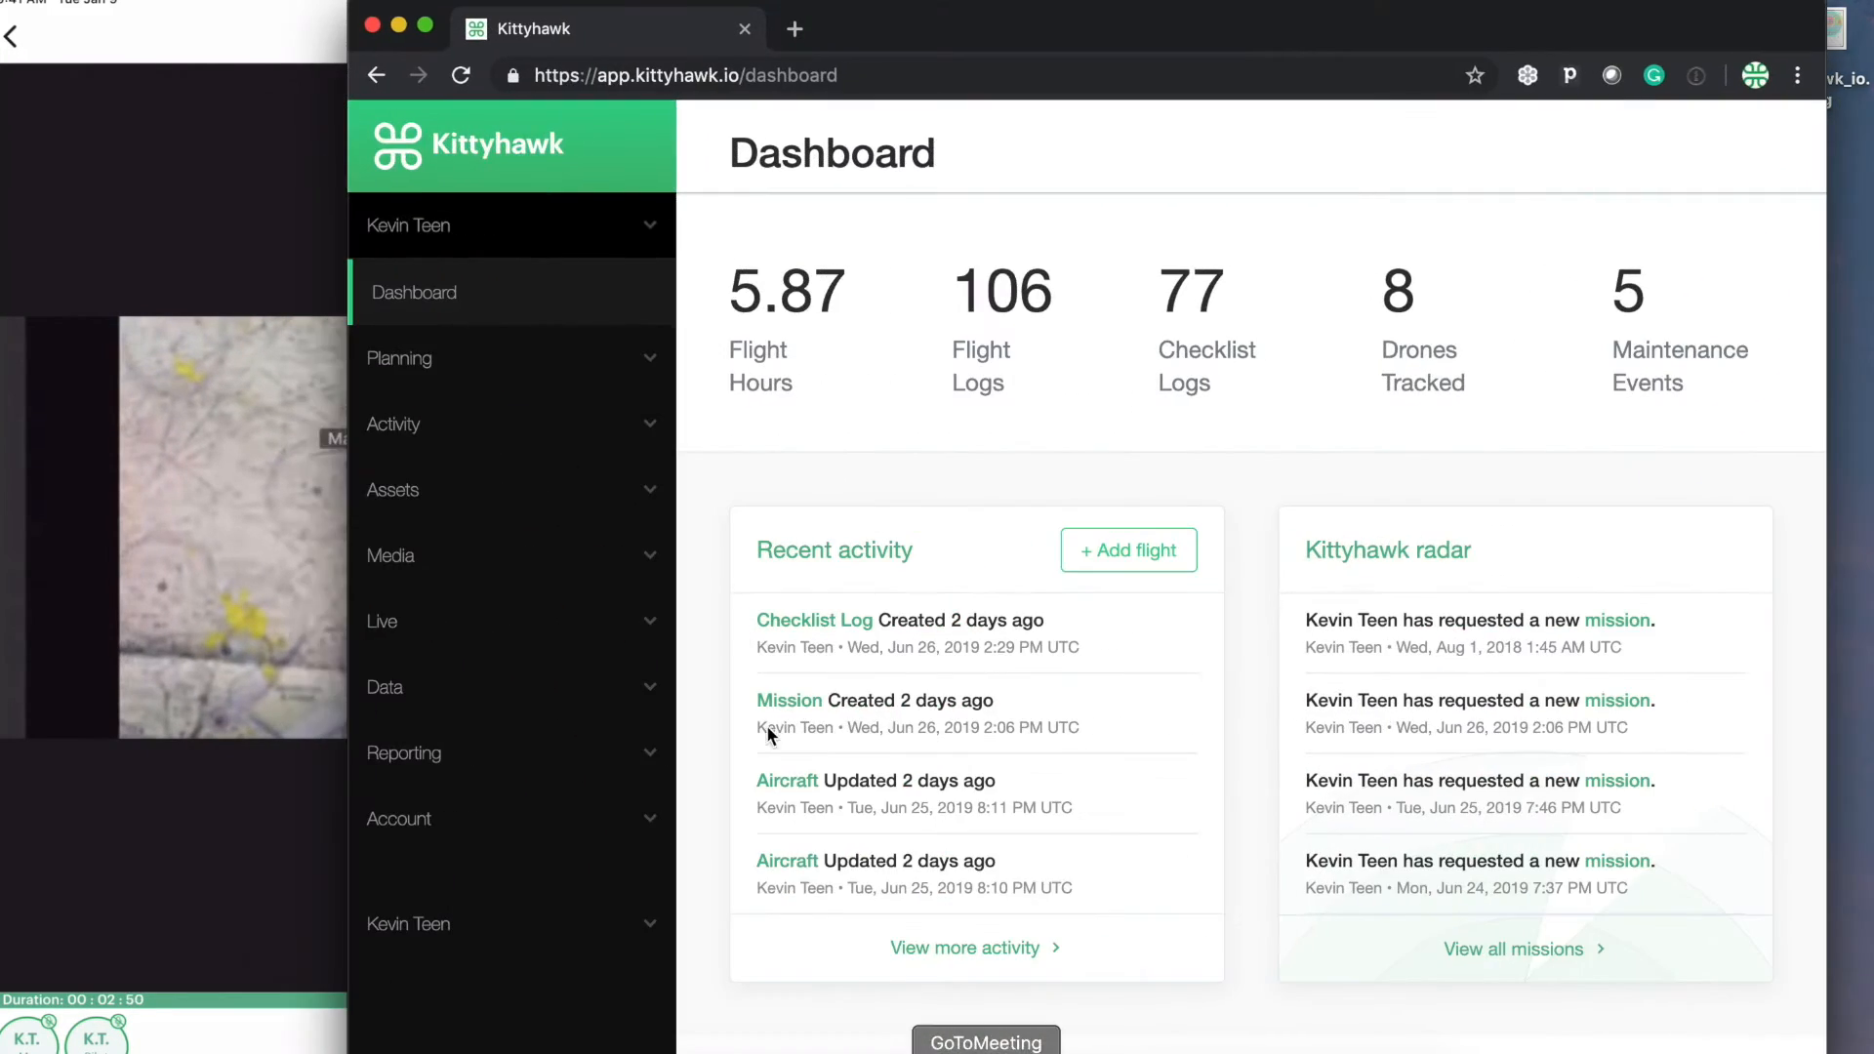
Step: Expand the Live section in the web dashboard sidebar to show Traffic and Streams
left_click(384, 621)
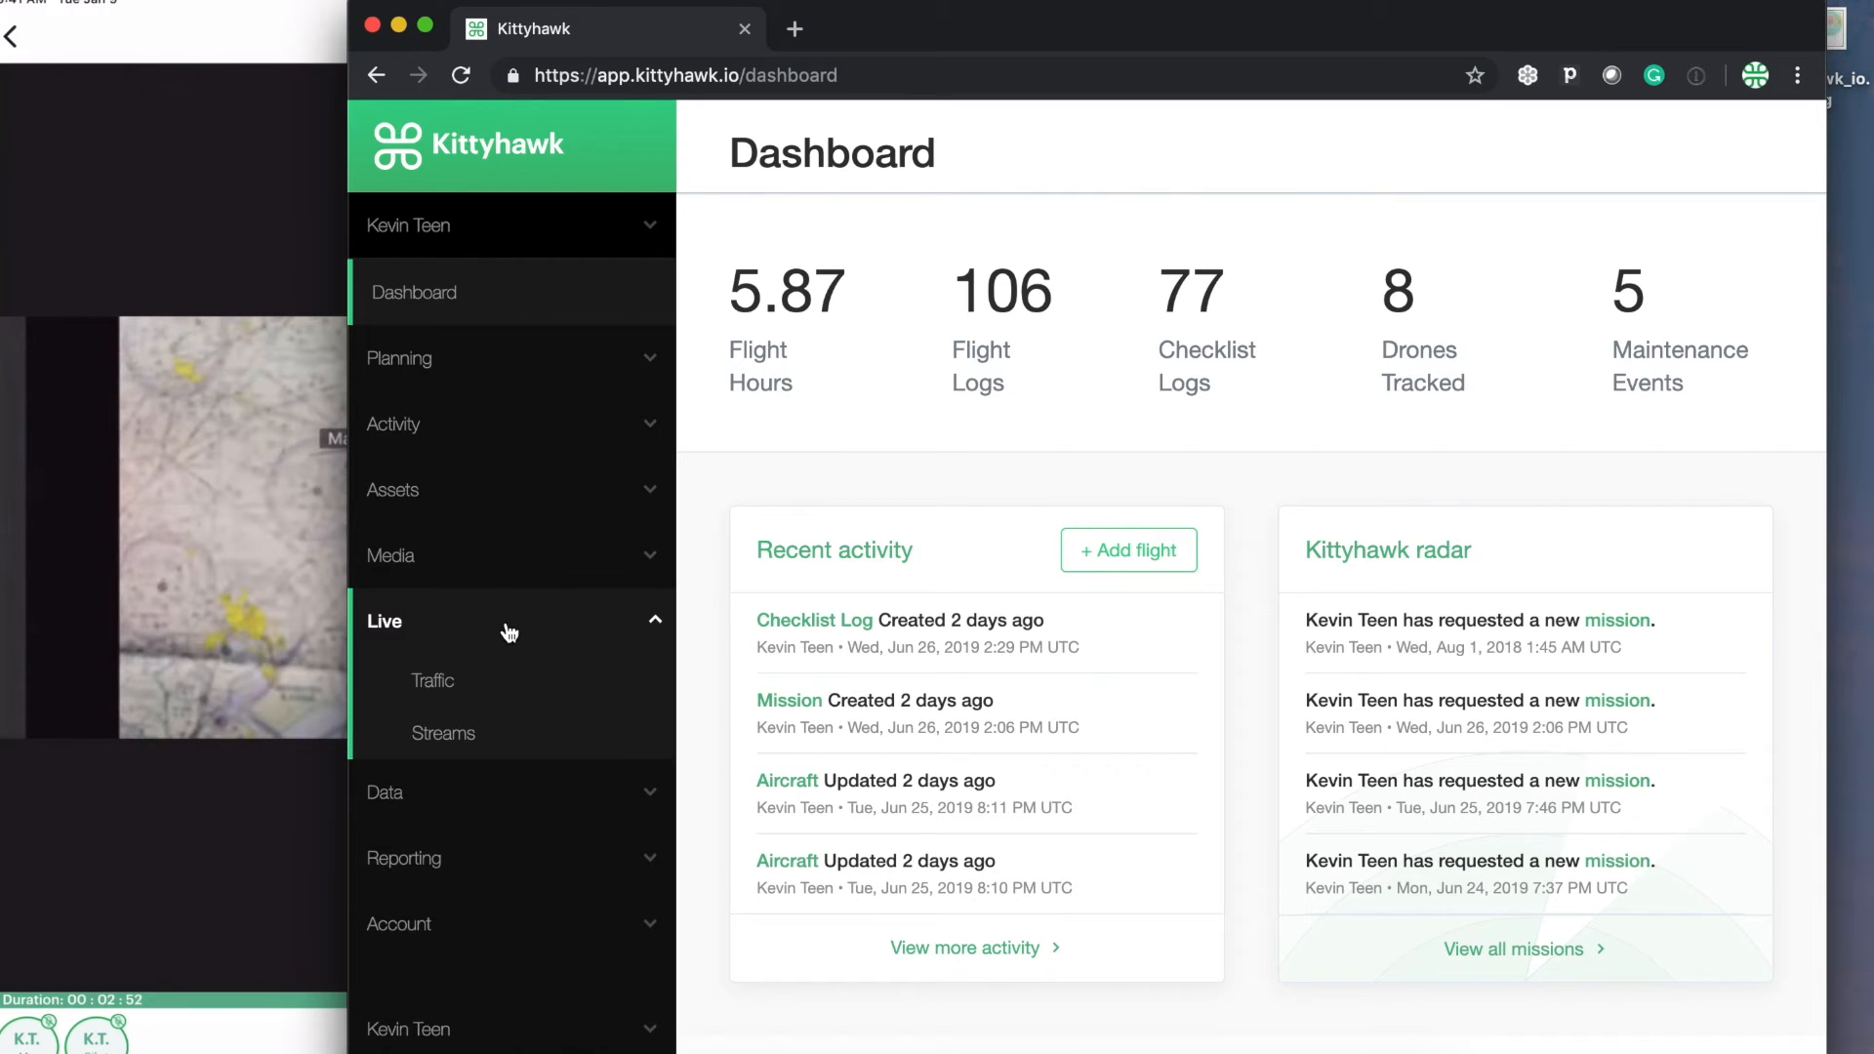
mouse_move(501, 476)
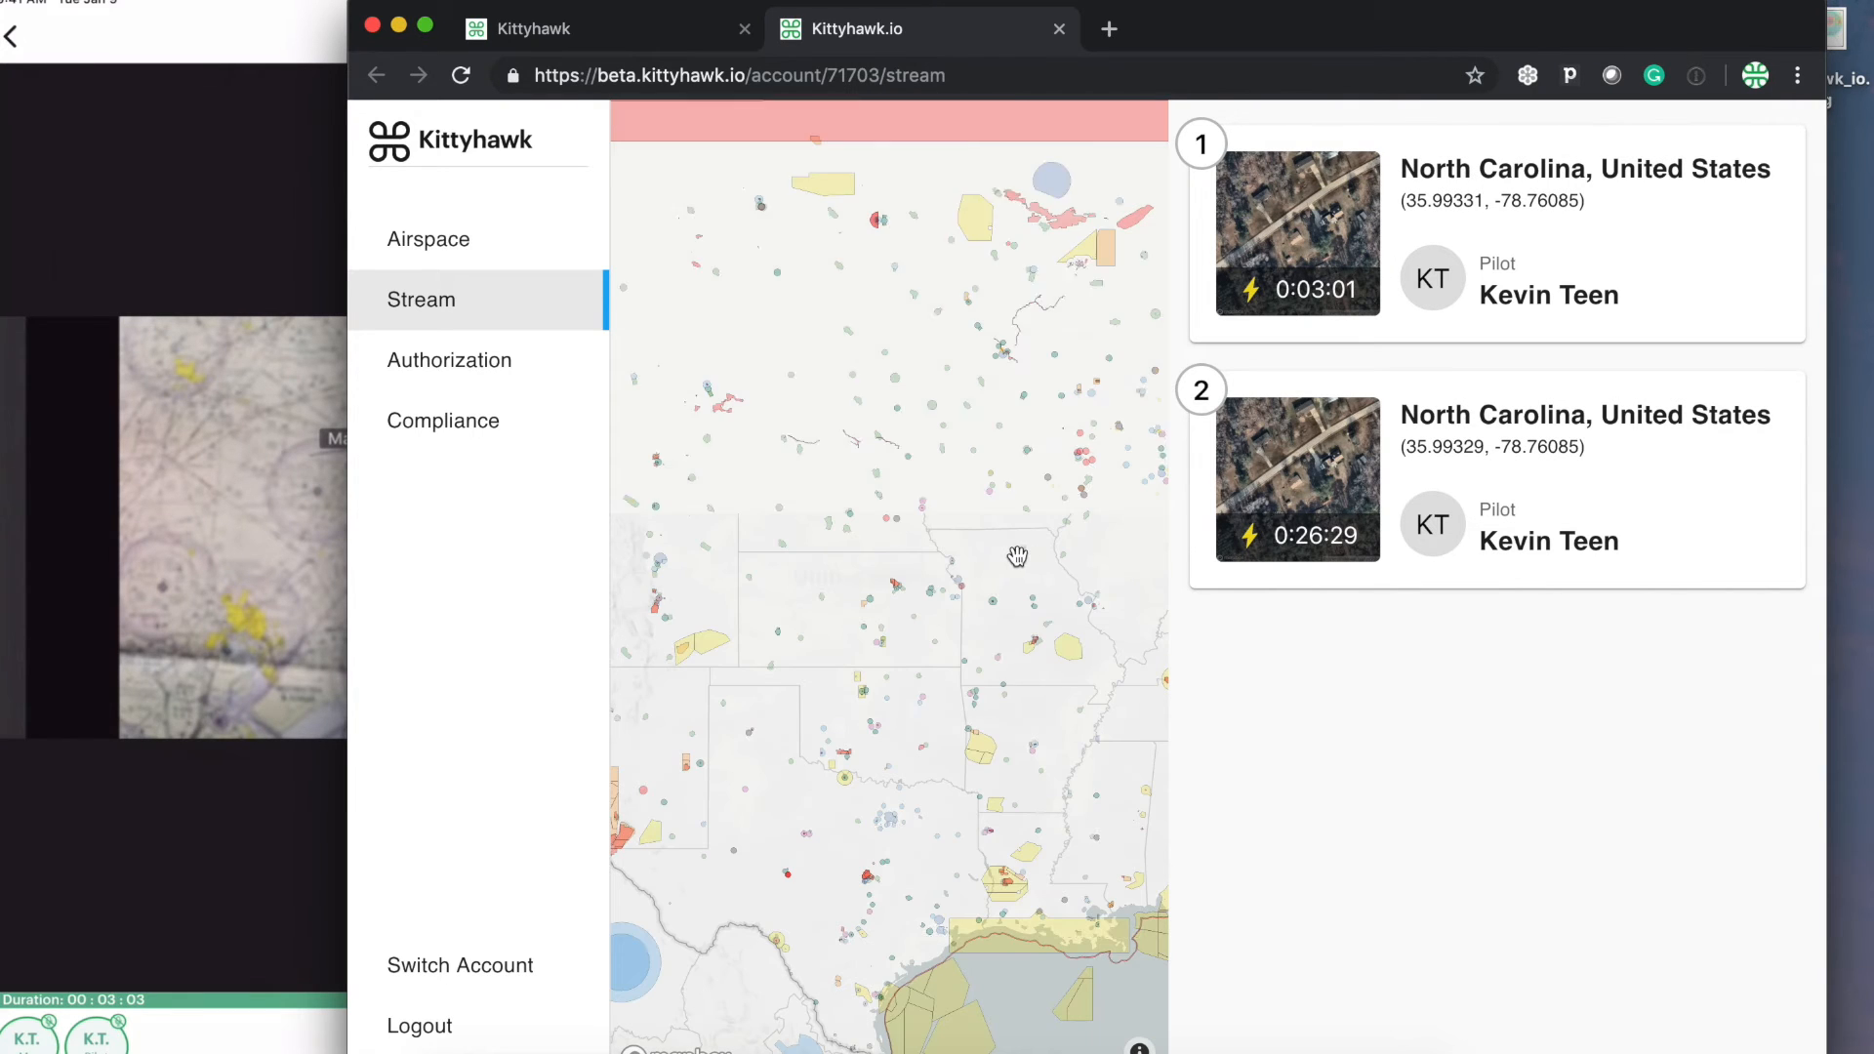
Step: Pan the Stream page map to the two live streams over North Carolina
left_click_drag(1017, 555, 957, 731)
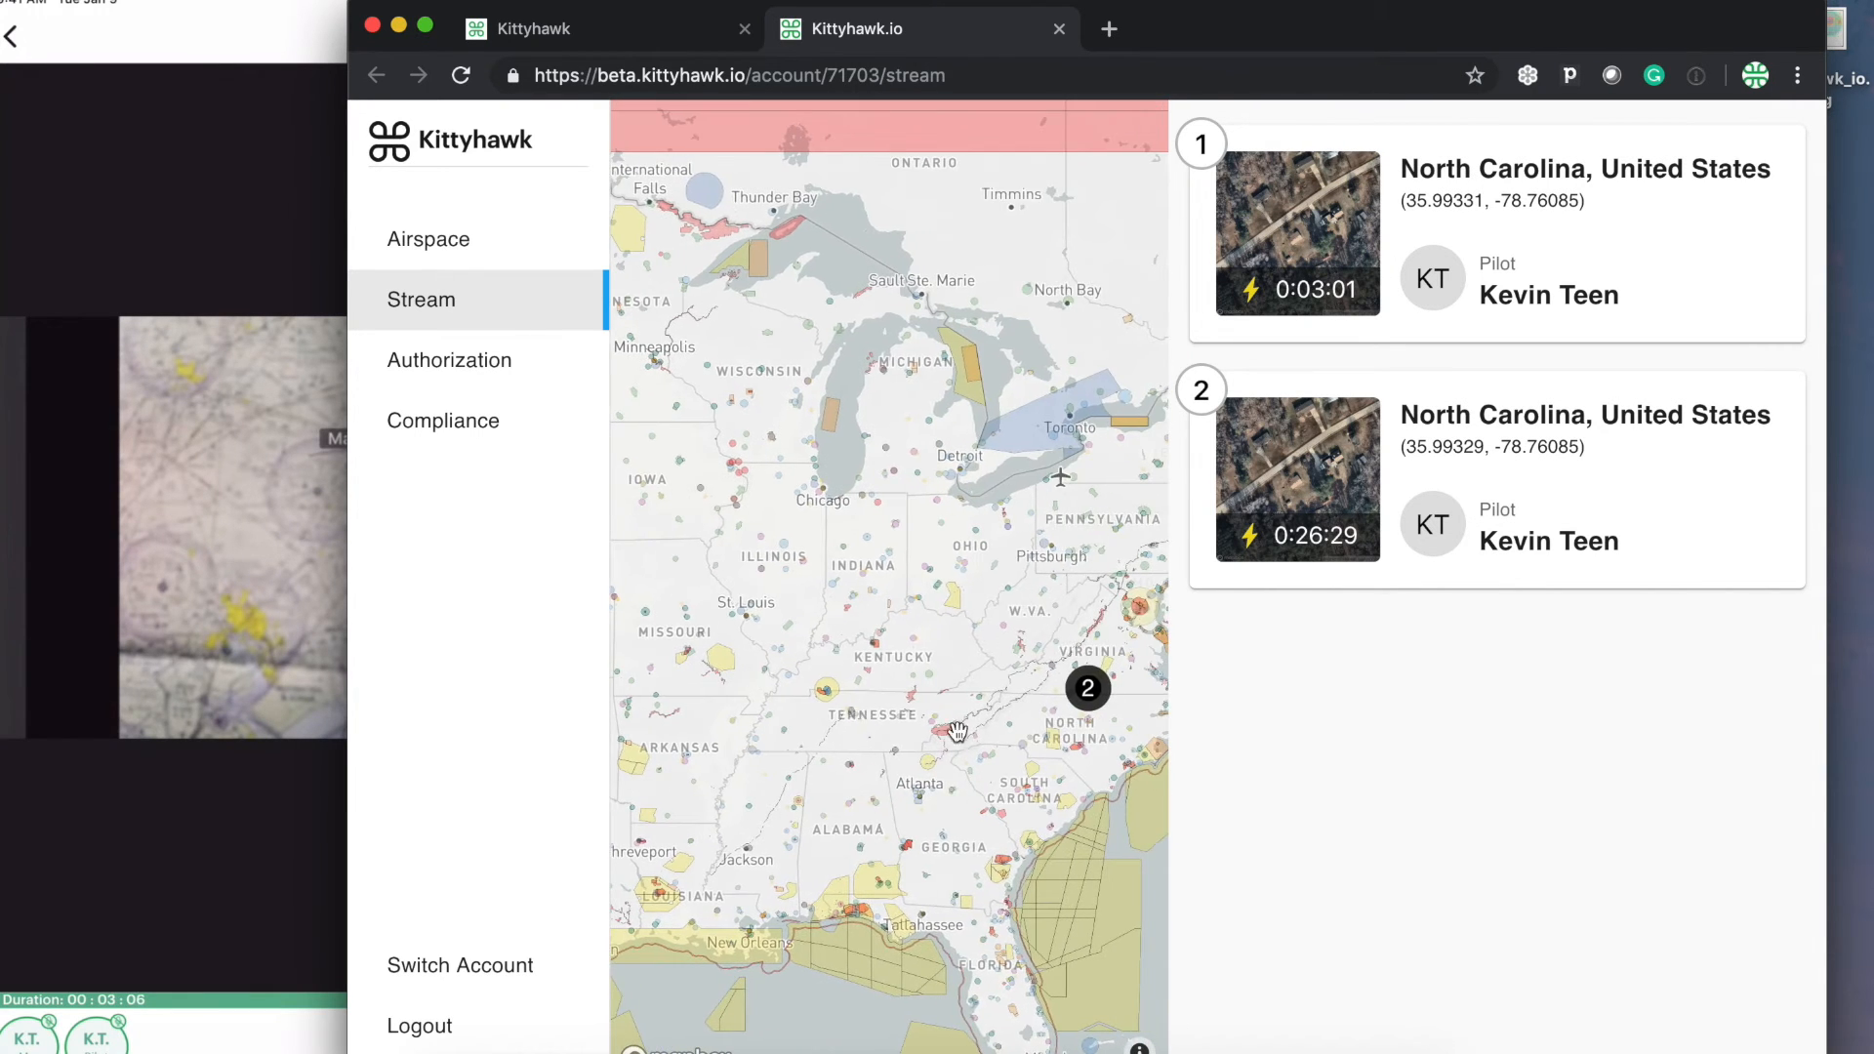
mouse_move(1067, 708)
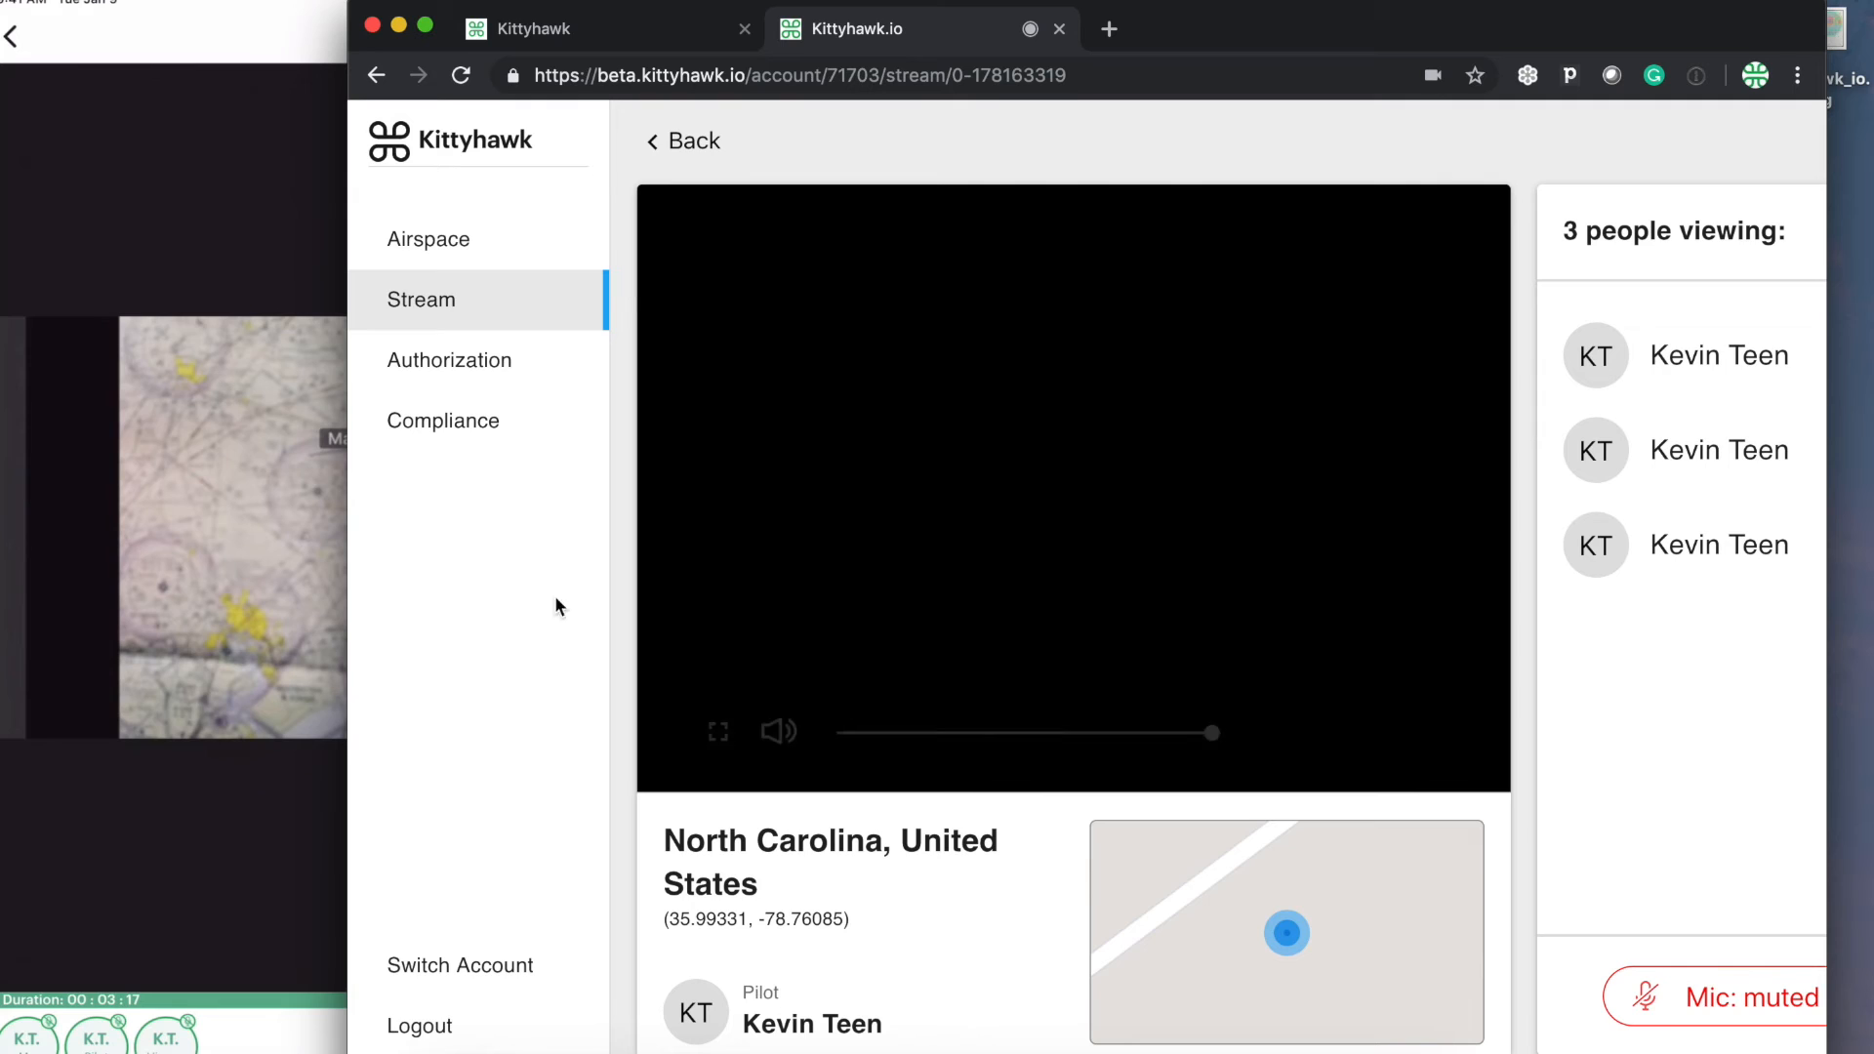
mouse_move(799, 685)
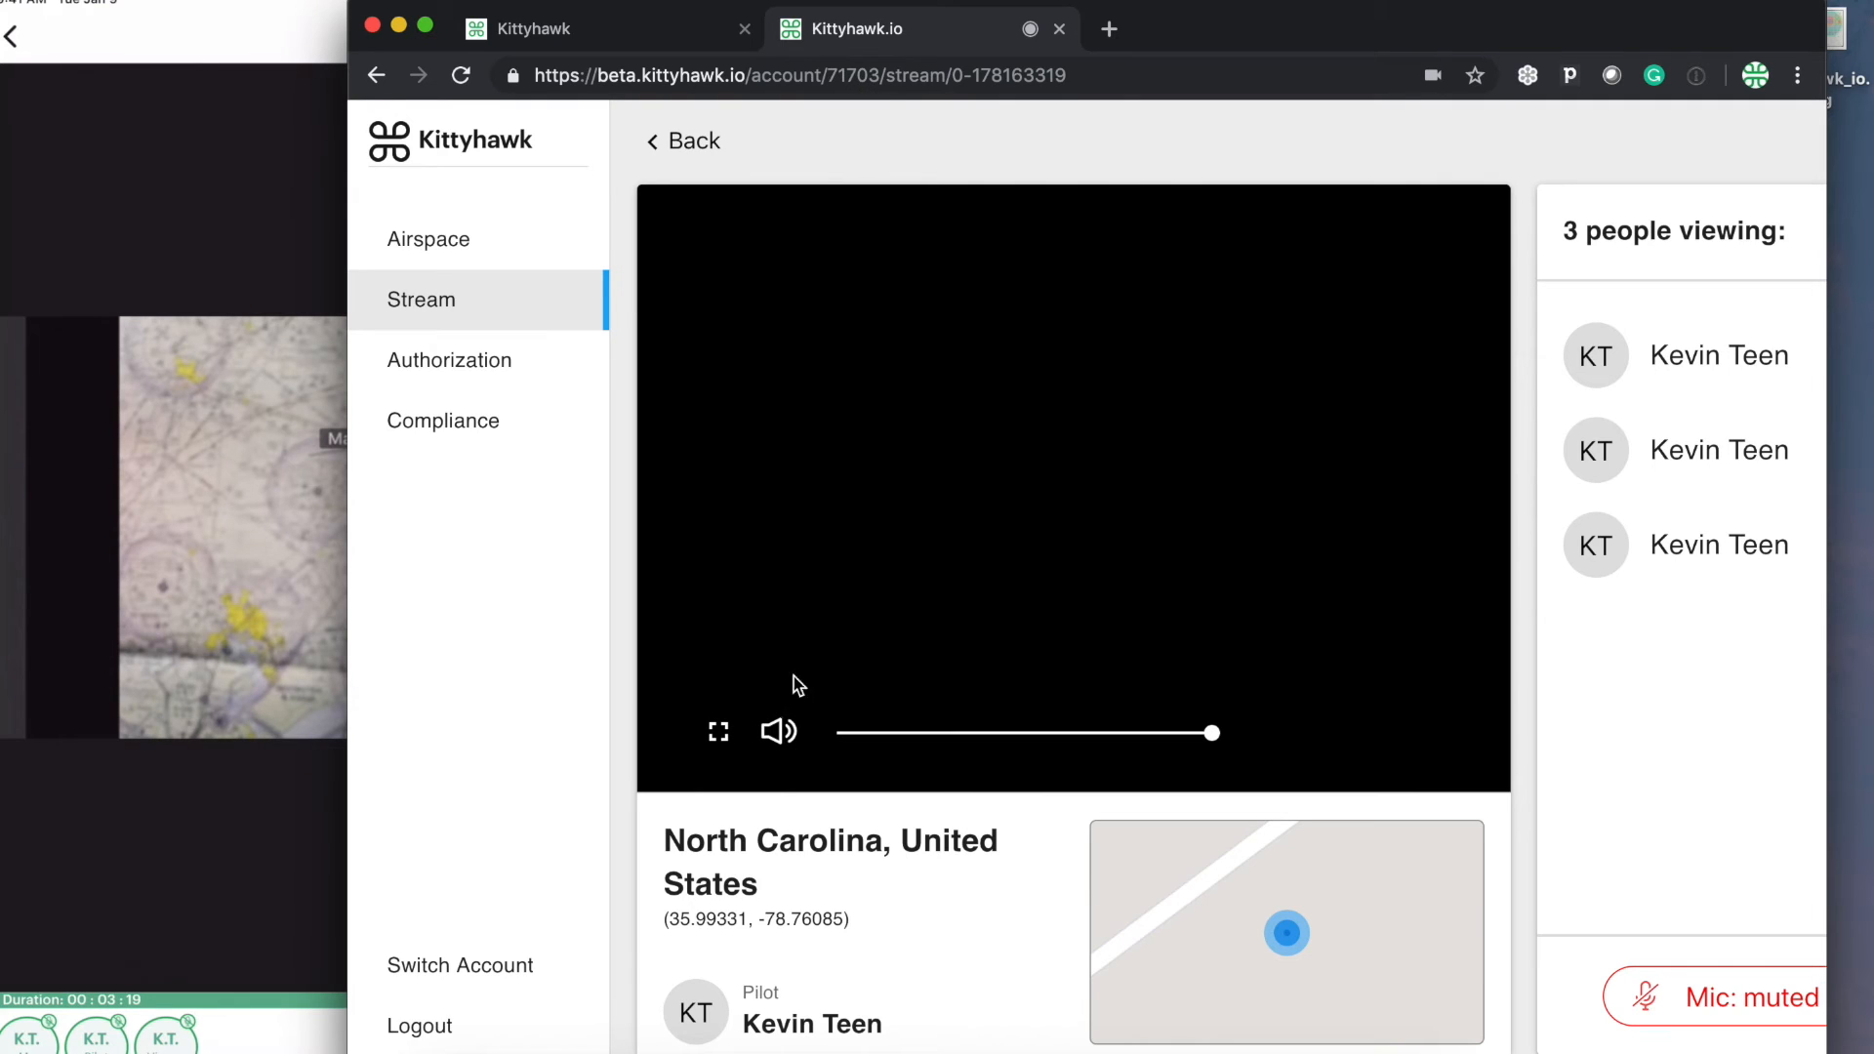